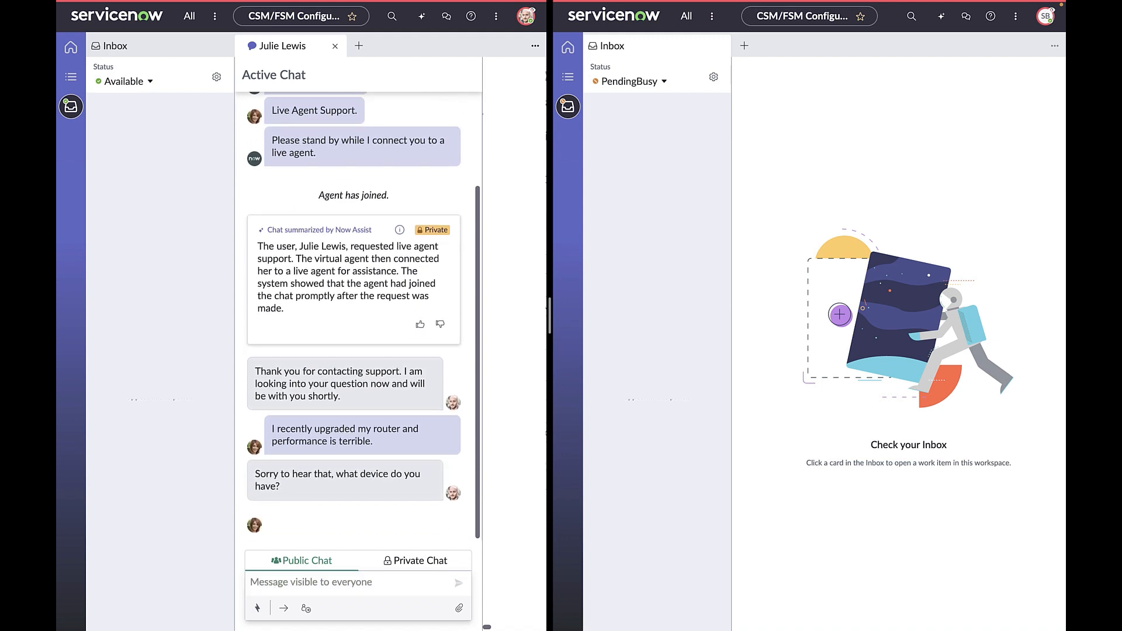
- Send the customer 'I will need to transfer you to my manager for approval. Let me transfer your chat.'
{"action": "scroll", "scroll_direction": "down", "scroll_amount": 3}
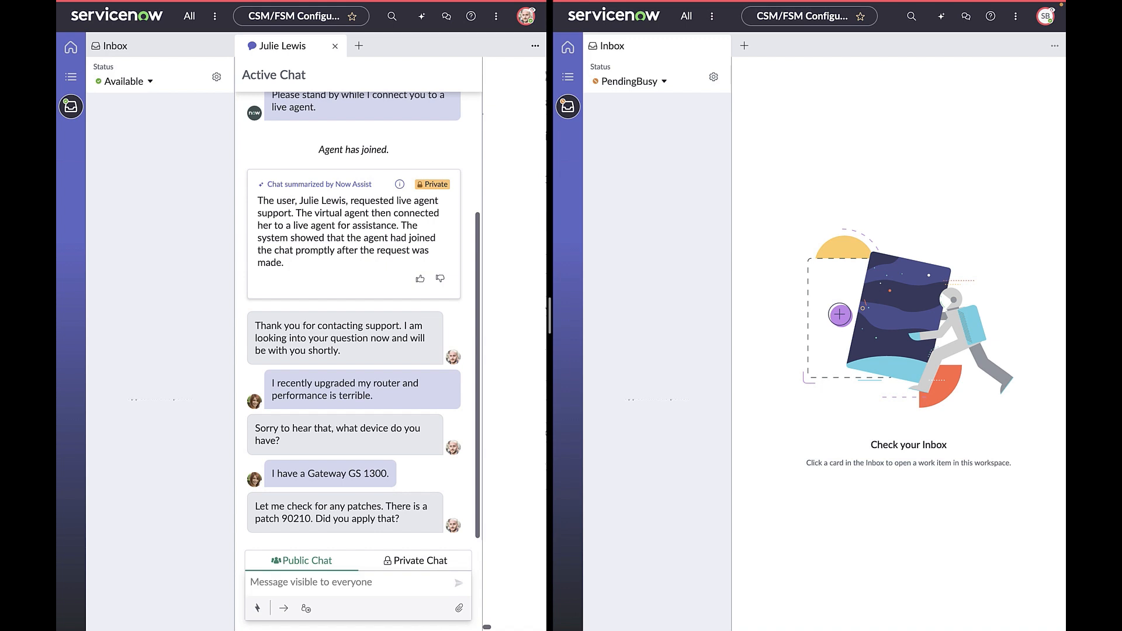
{"action": "mouse_move", "coordinate": [412, 244]}
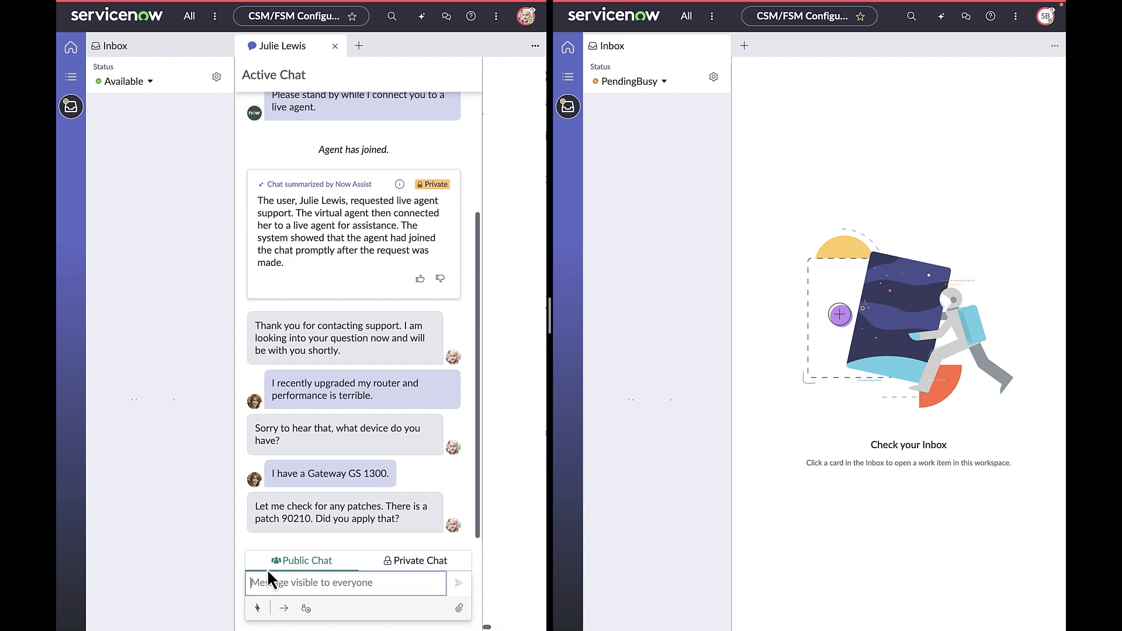
{"action": "type", "text": "I will need to transfer you to my manager for approval.  Let me transfer your chat."}
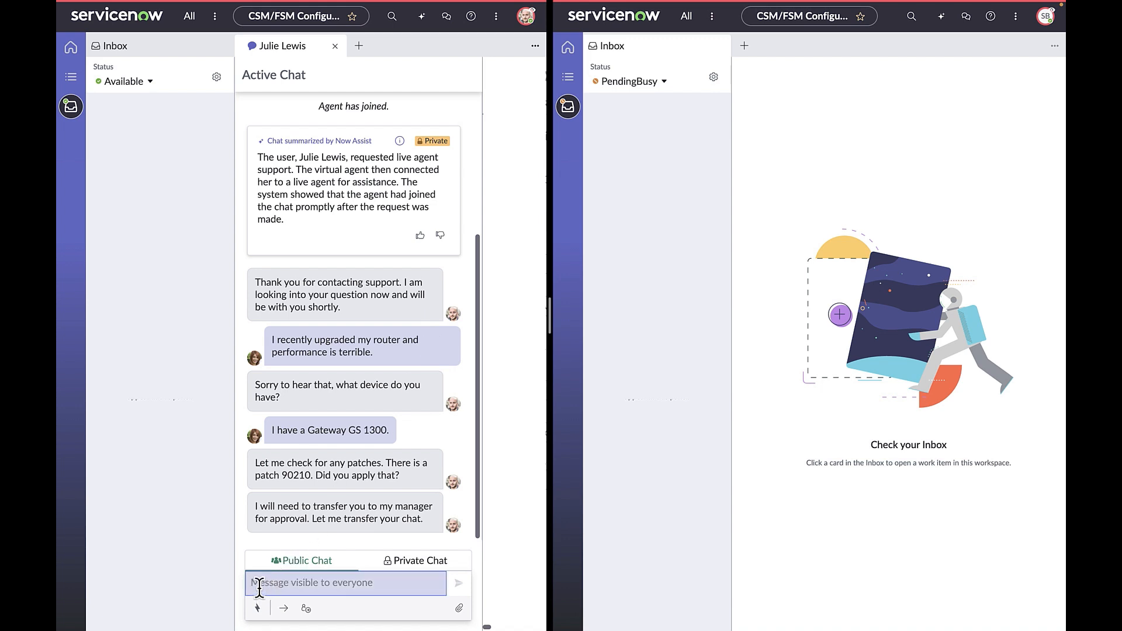
{"action": "mouse_move", "coordinate": [257, 608]}
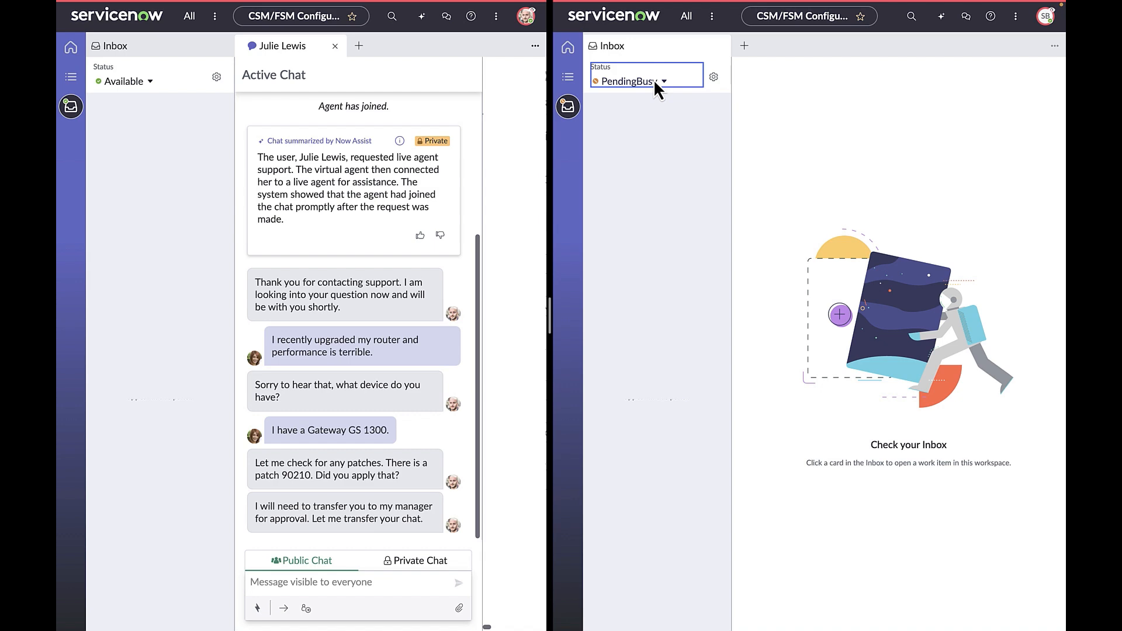
{"action": "left_click", "coordinate": [645, 82]}
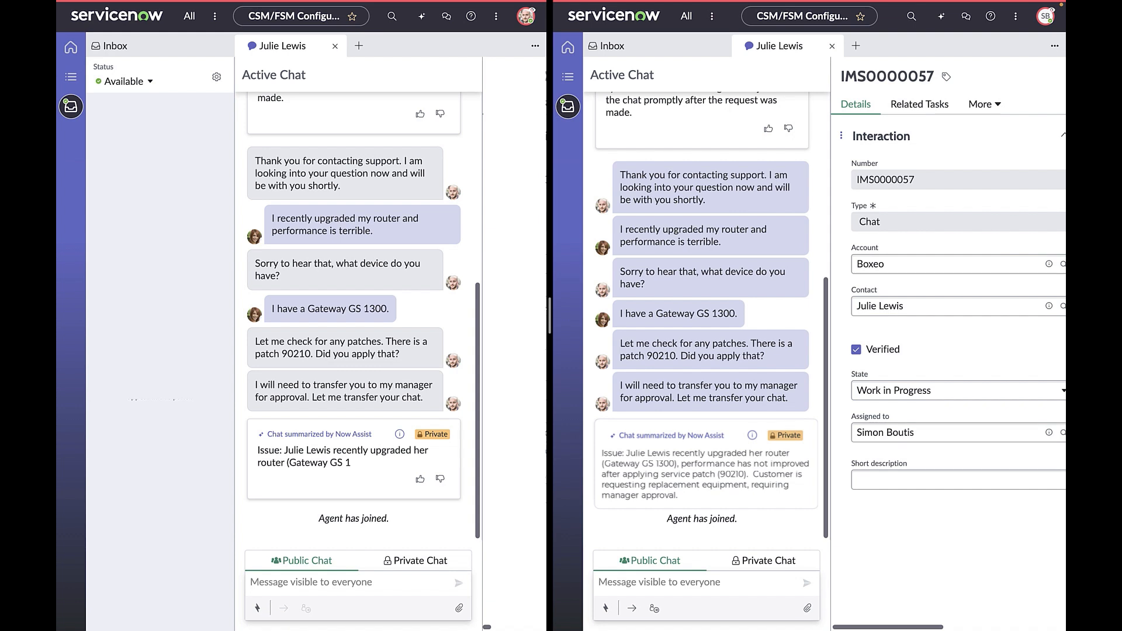
{"action": "mouse_move", "coordinate": [464, 296]}
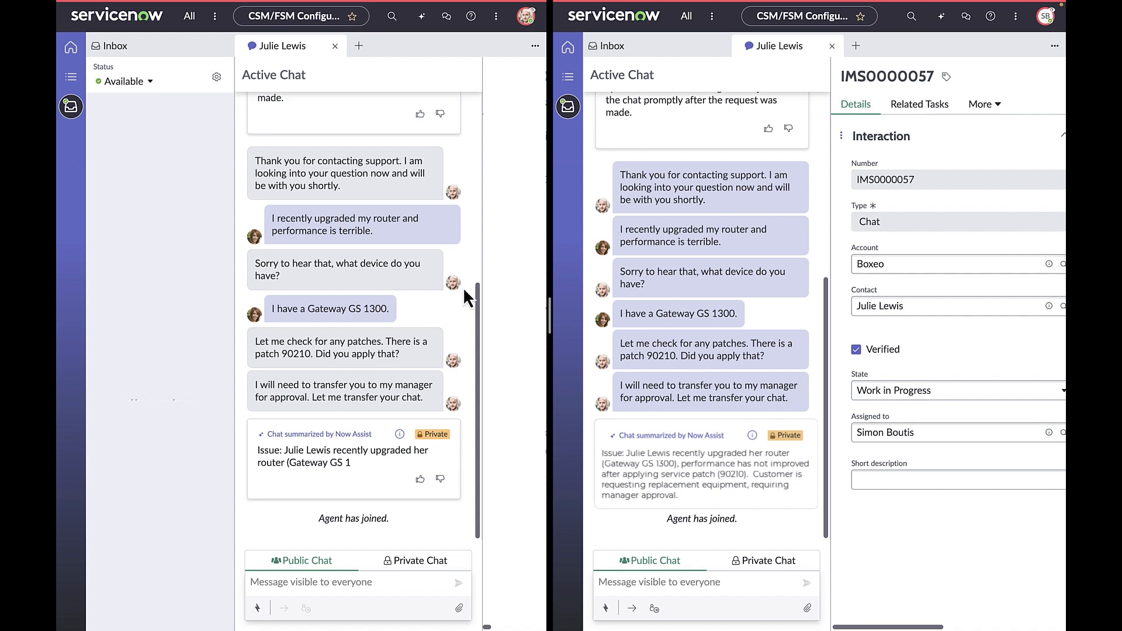
{"action": "mouse_move", "coordinate": [680, 376]}
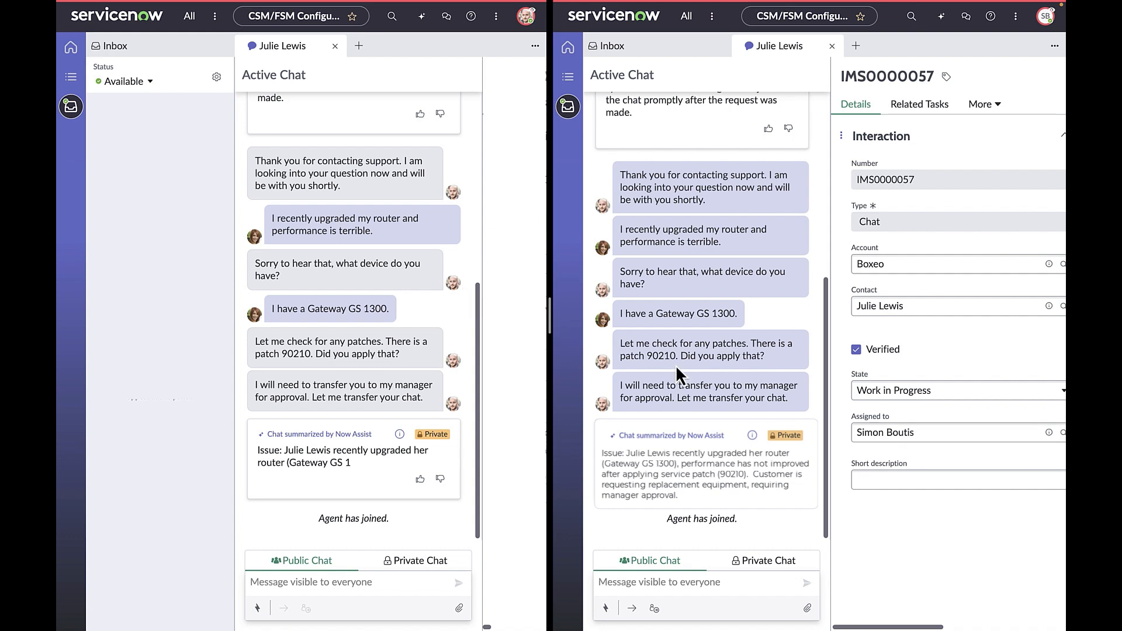
{"action": "mouse_move", "coordinate": [674, 397]}
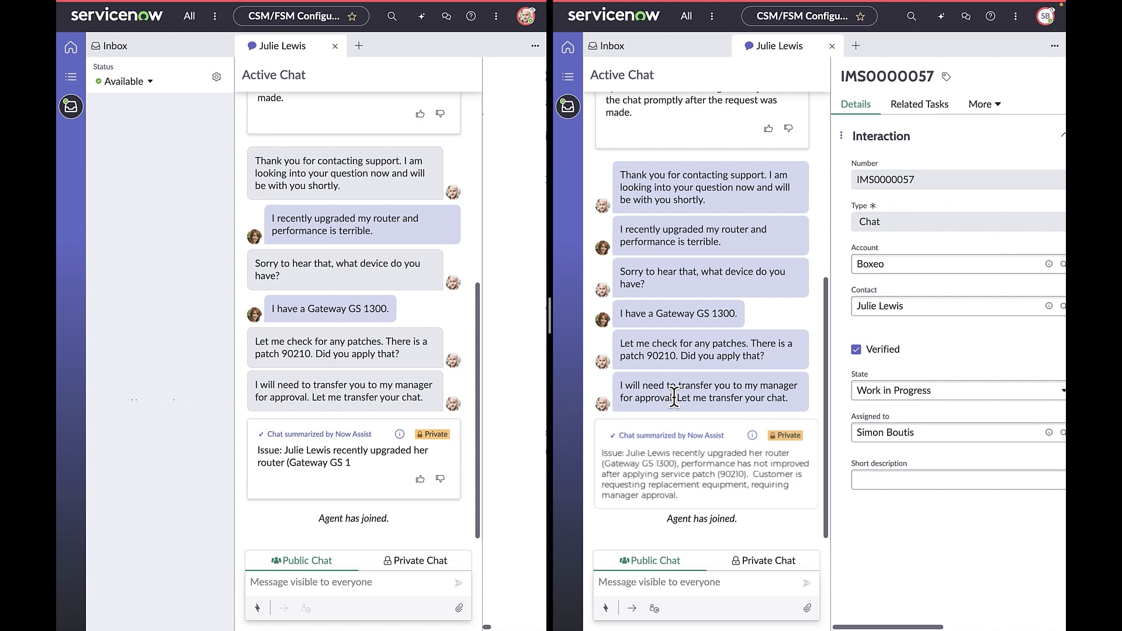
{"action": "mouse_move", "coordinate": [568, 106]}
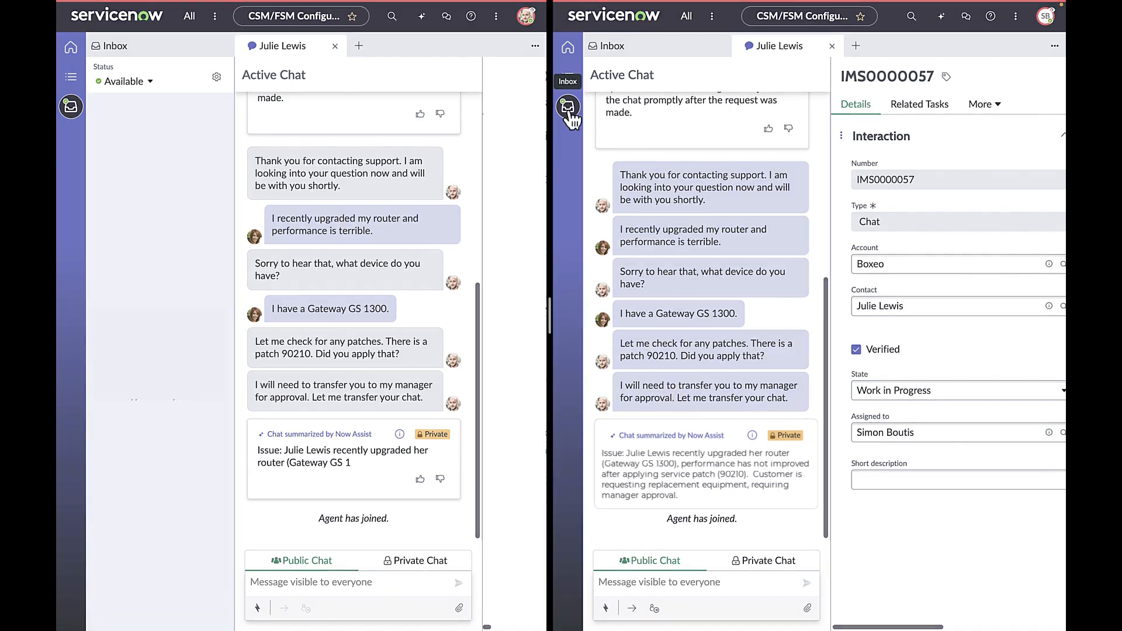